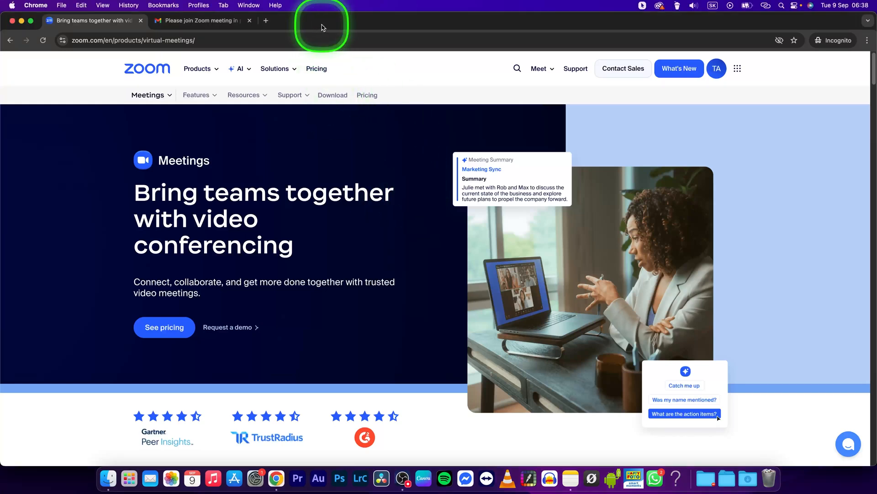
mouse_move(565, 185)
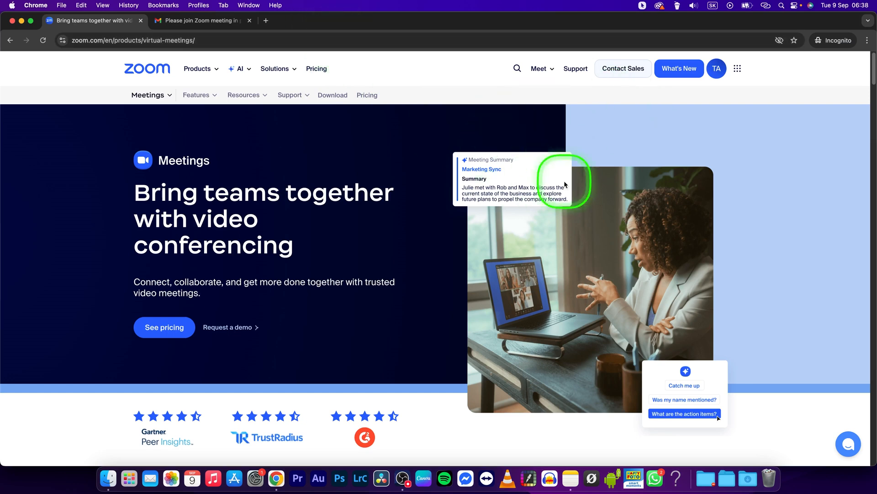
mouse_move(530, 92)
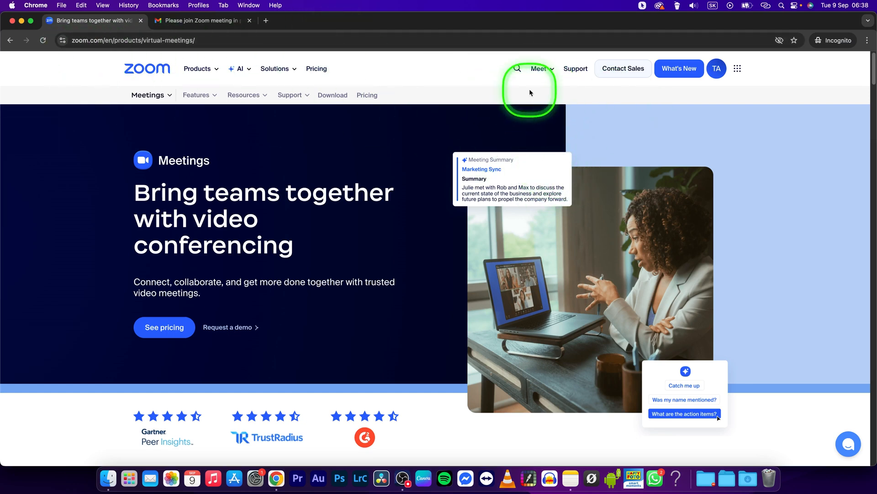
Reveal the Meet menu on zoom.com with Join, Host and Download app options.
left_click(539, 69)
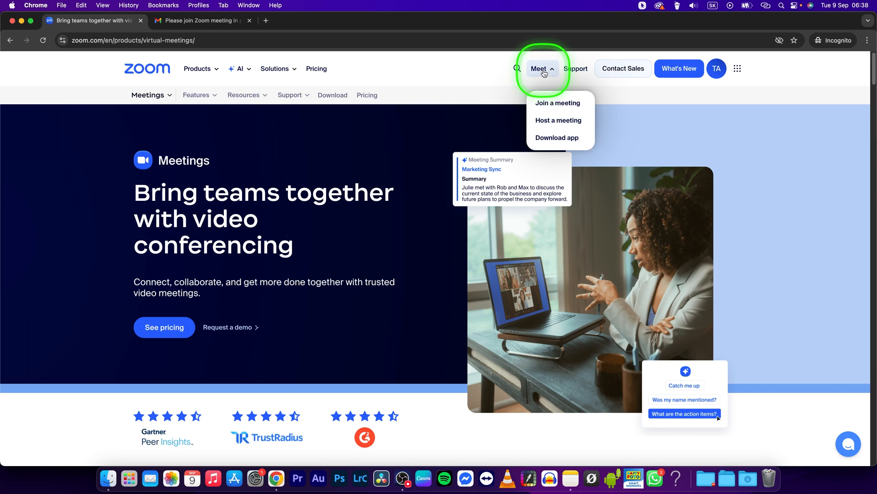
mouse_move(558, 104)
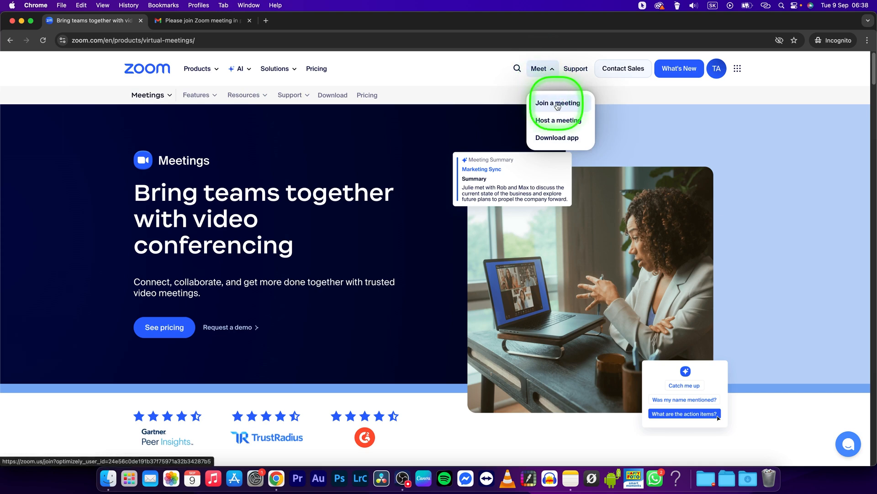
left_click(558, 103)
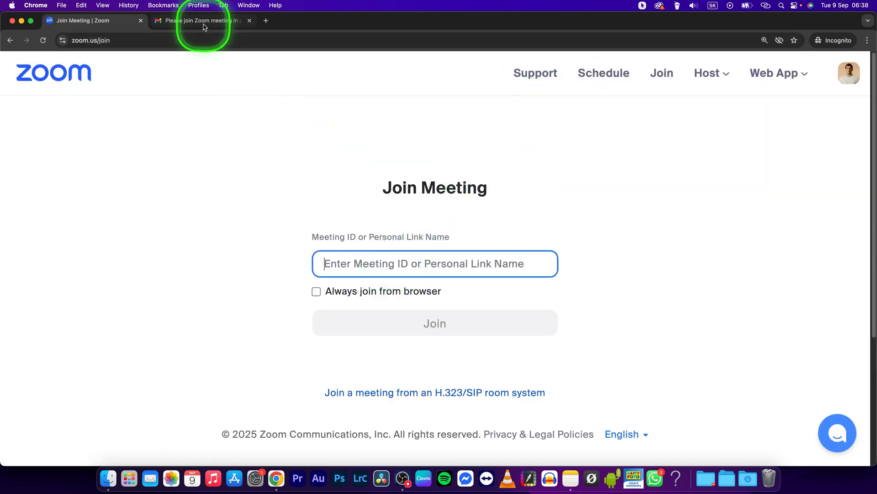
left_click(201, 20)
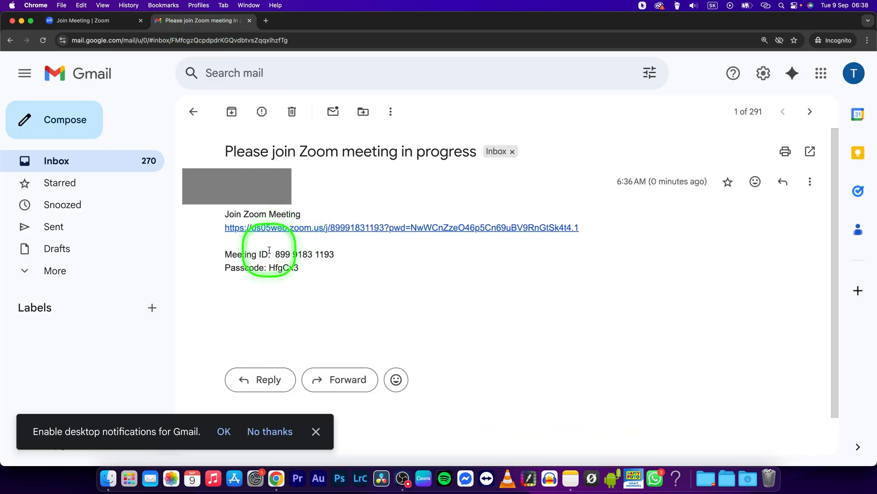
left_click_drag(274, 254, 335, 254)
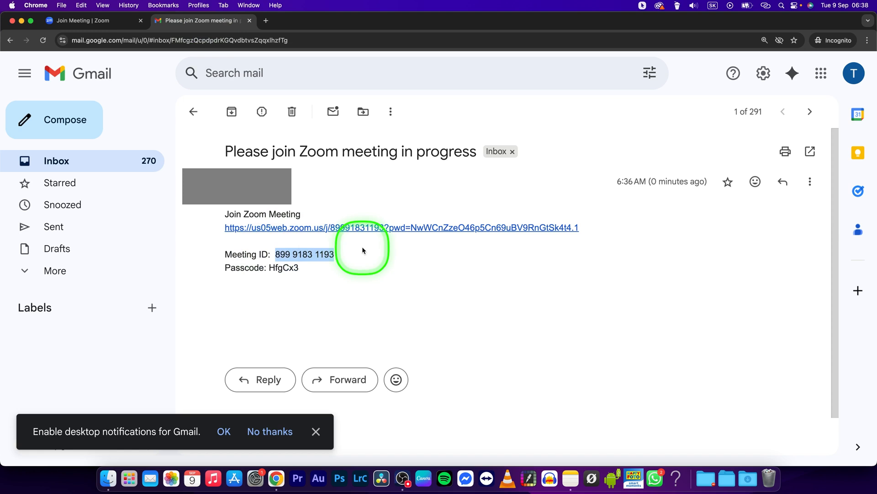
left_click(84, 21)
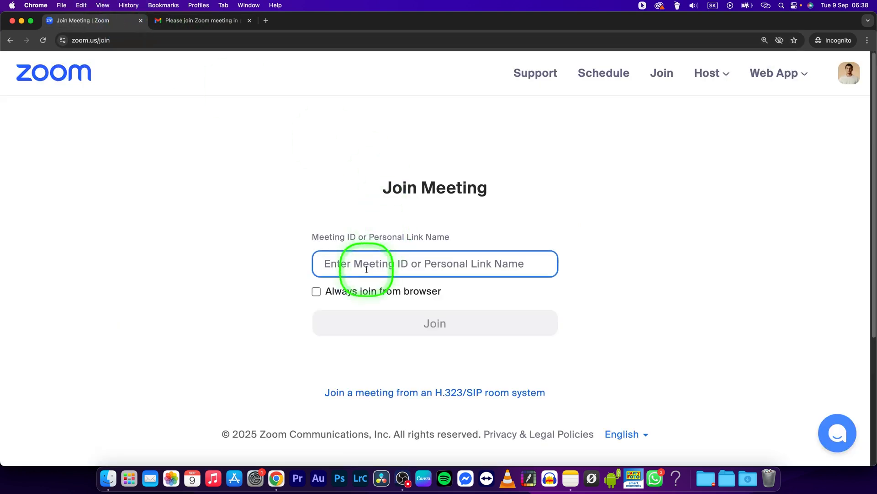
type("899 9183 1193")
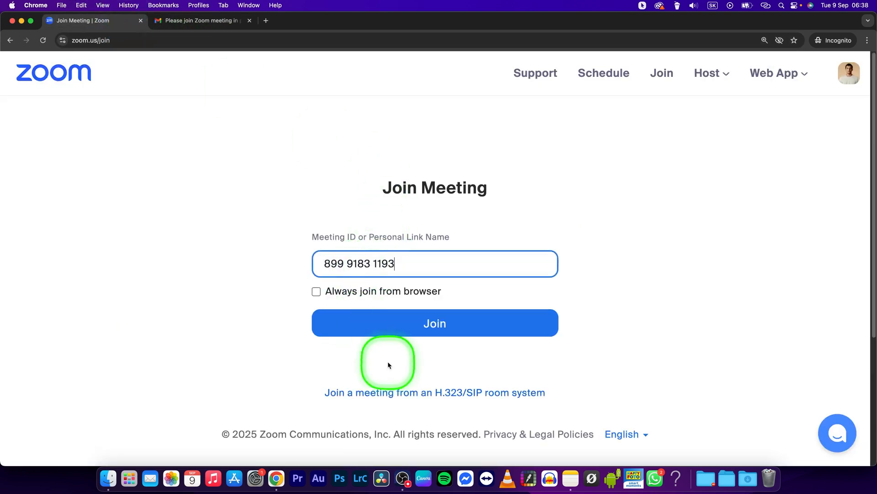
Submit the meeting ID, decline the desktop-app prompt and join from the browser instead.
left_click(435, 323)
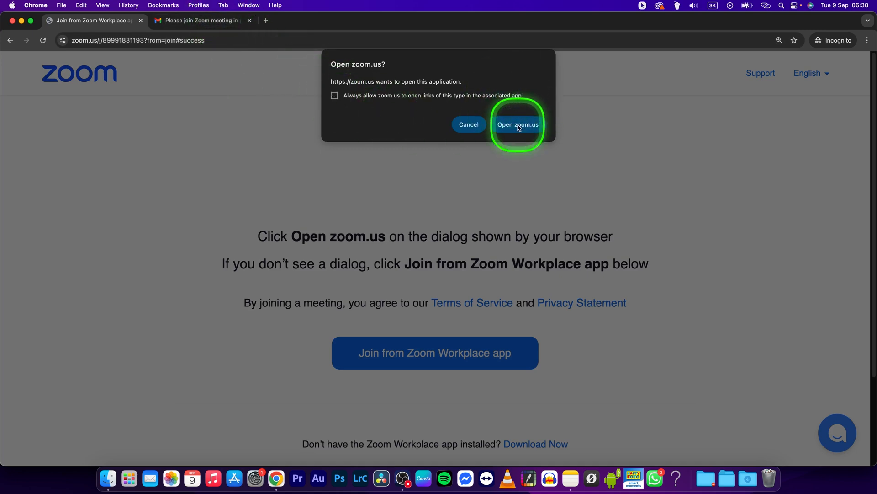
mouse_move(480, 98)
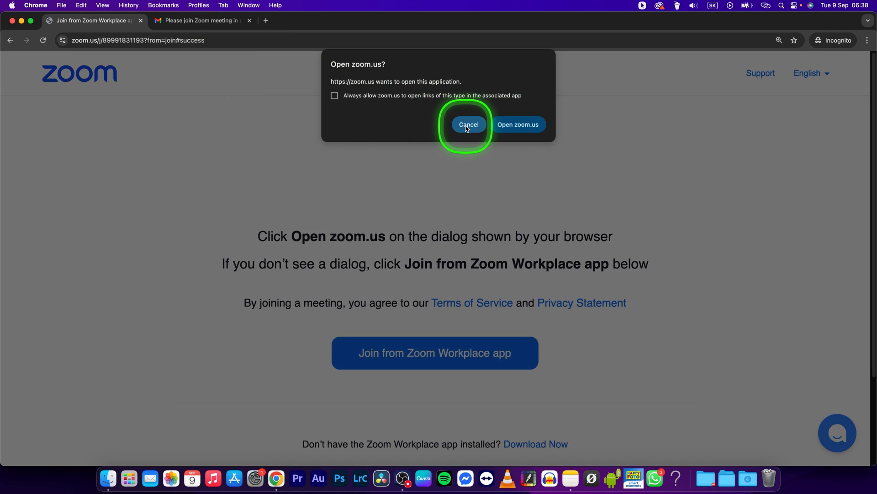
left_click(468, 125)
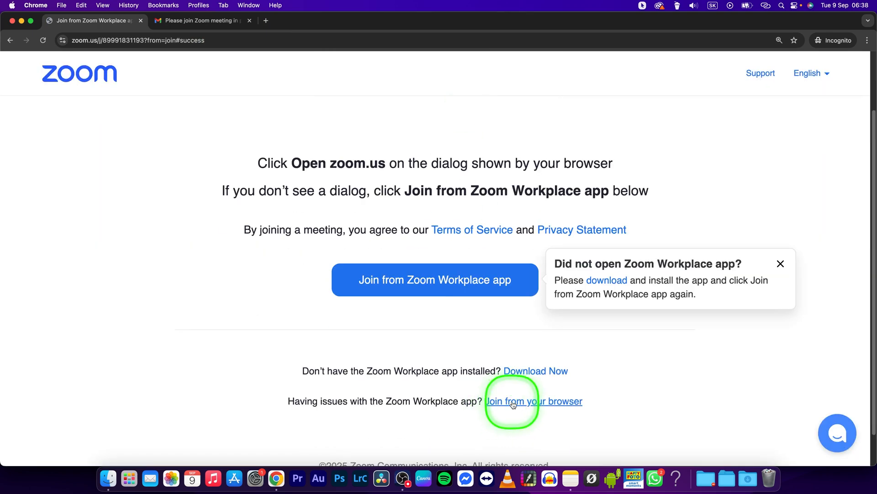
left_click(534, 401)
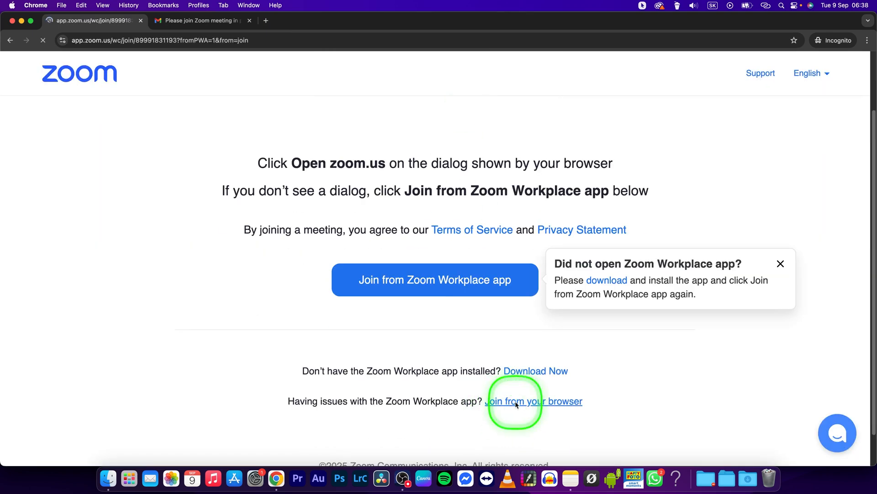
Proceed into the web client to the pre-join screen with camera preview and Enter Meeting Info form.
left_click(533, 401)
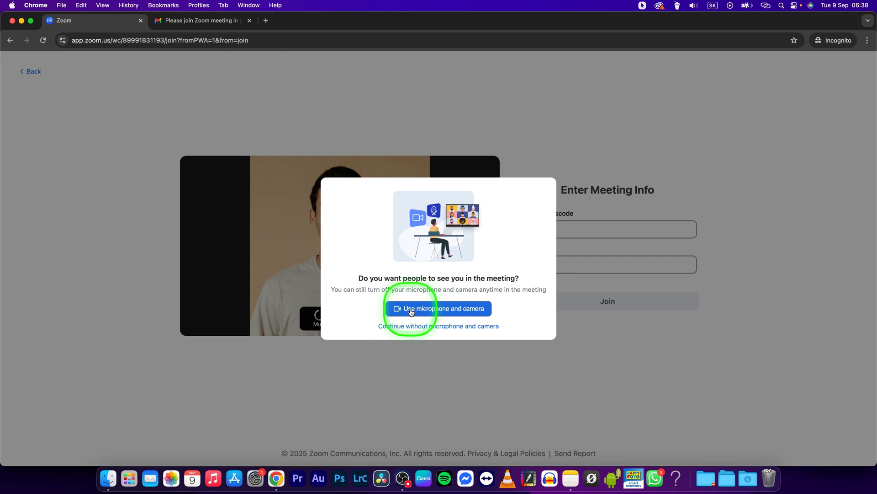
mouse_move(460, 329)
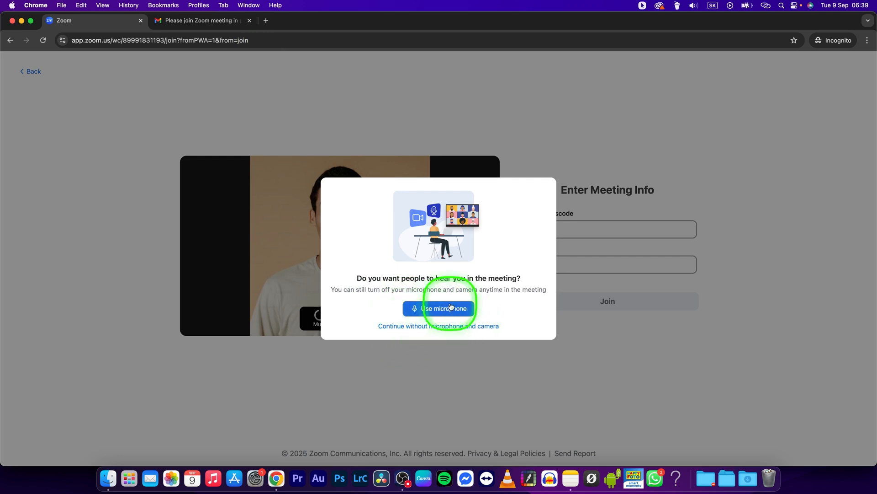
mouse_move(429, 328)
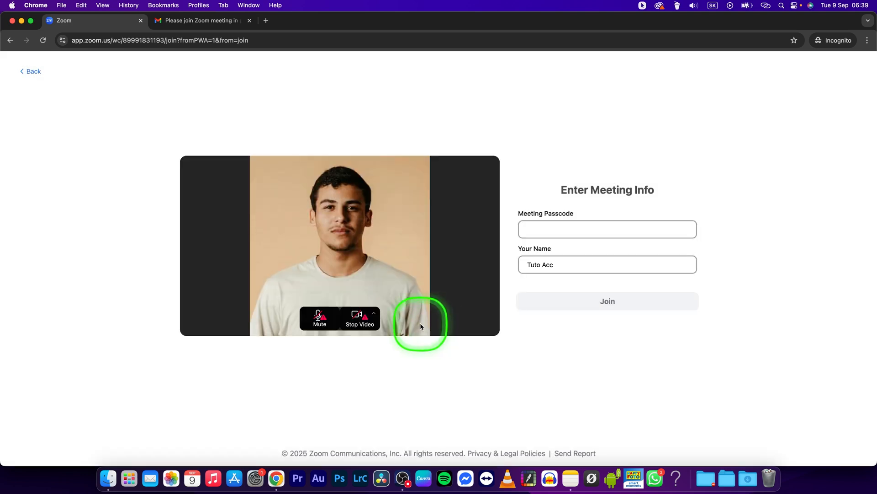
Enter the meeting passcode from the email invitation and join the meeting.
left_click(607, 229)
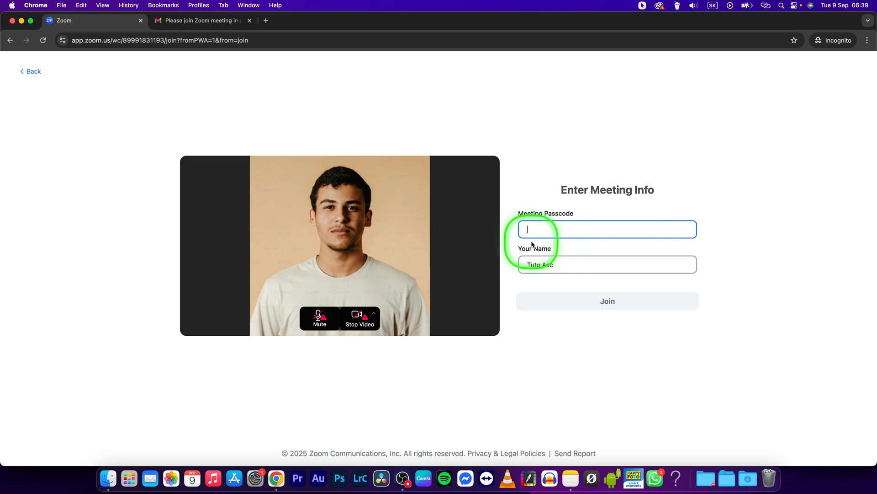
left_click(202, 20)
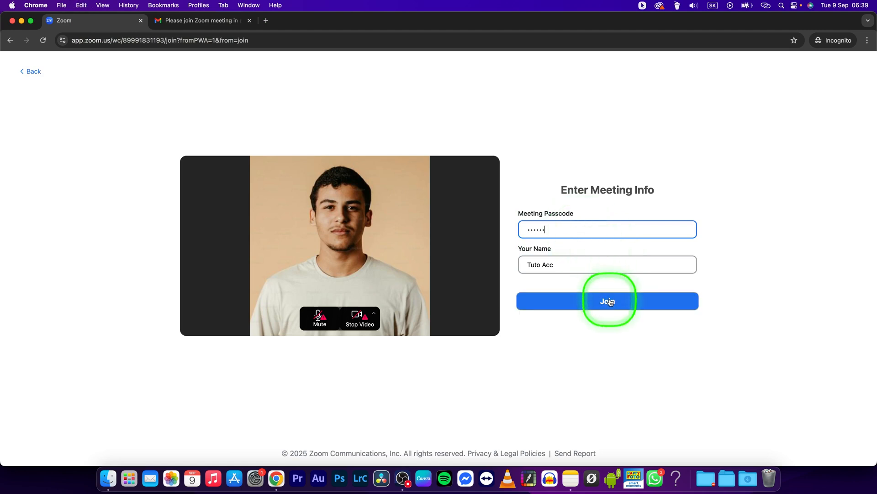
left_click(607, 301)
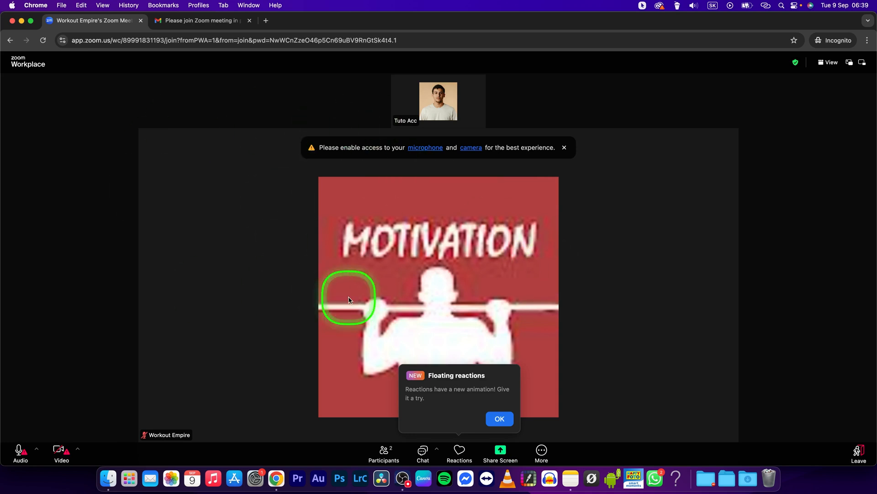
mouse_move(430, 344)
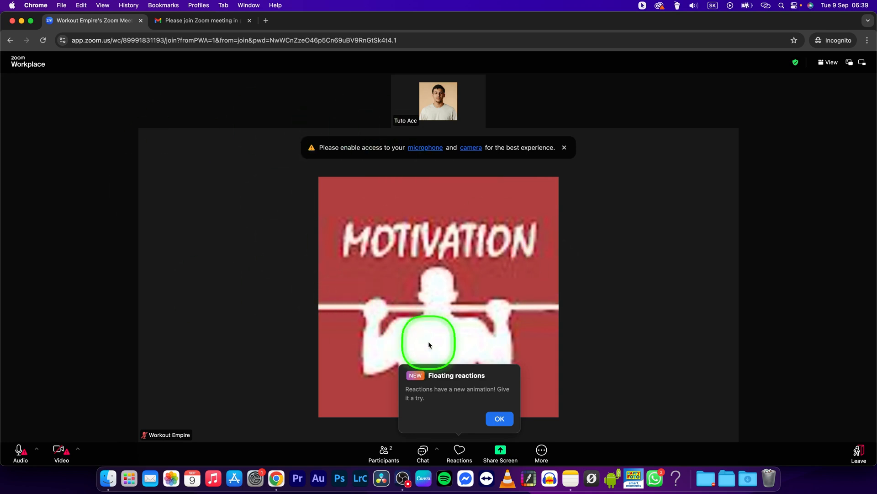